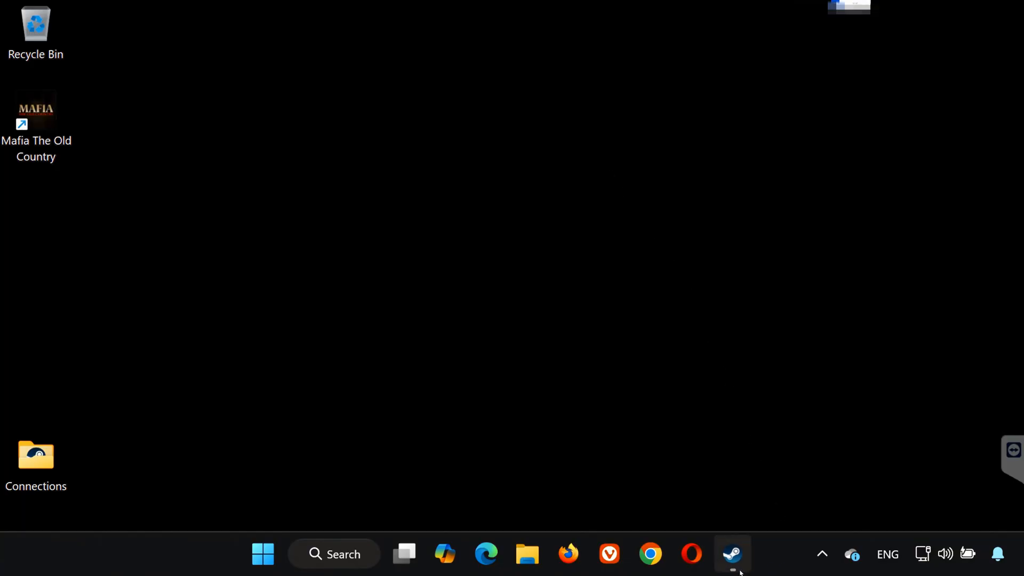
- Start verifying the integrity of Mafia: The Old Country's game files from its Properties
left_click(731, 554)
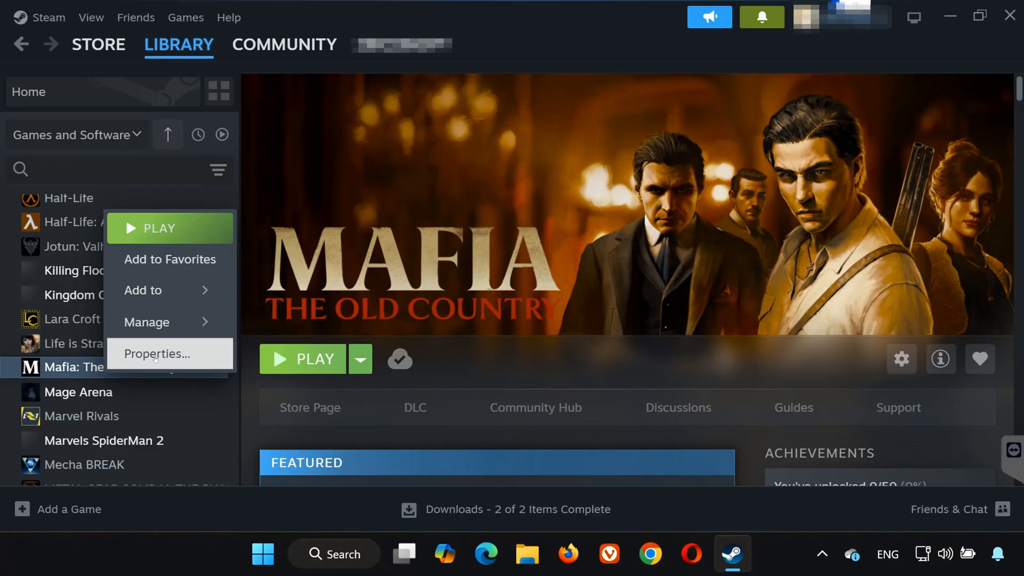
left_click(154, 353)
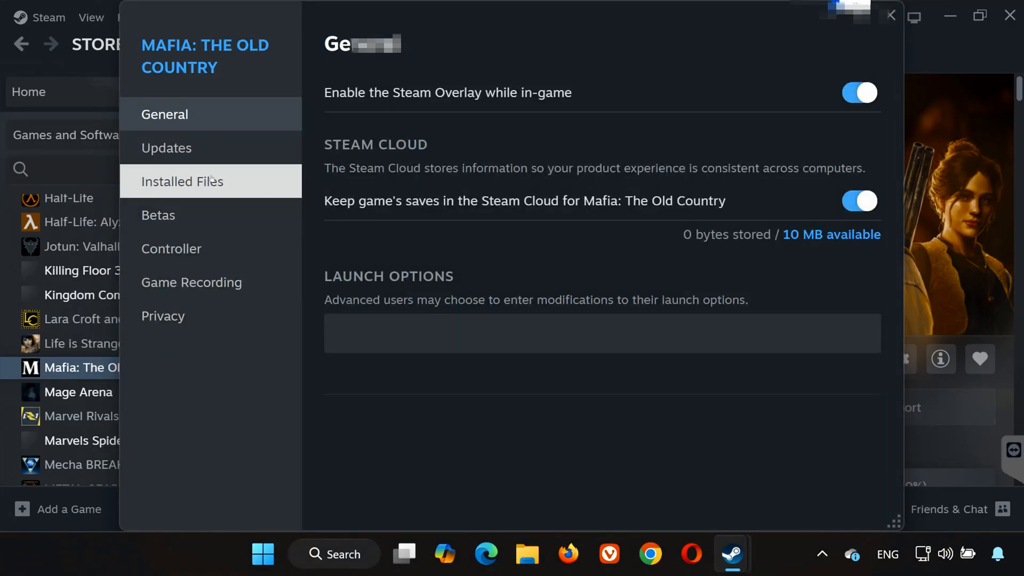
left_click(182, 181)
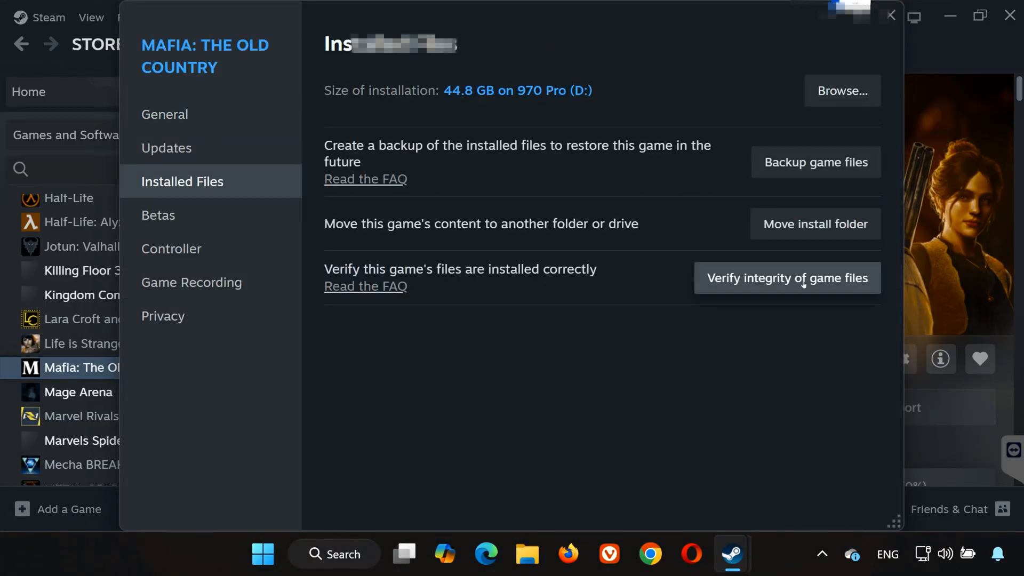
left_click(786, 277)
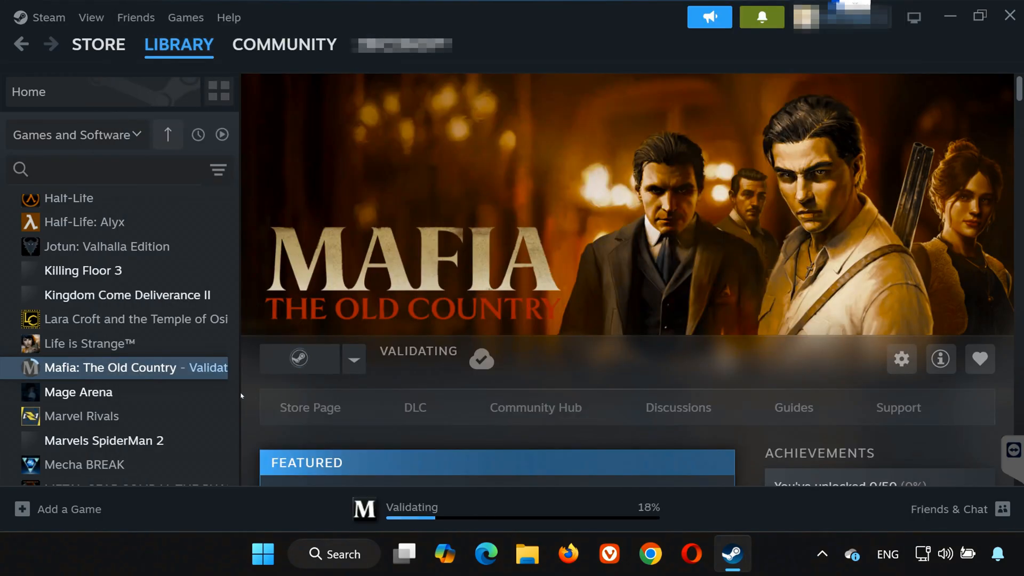
- Browse to the game's local install folder from its Installed Files properties
right_click(111, 367)
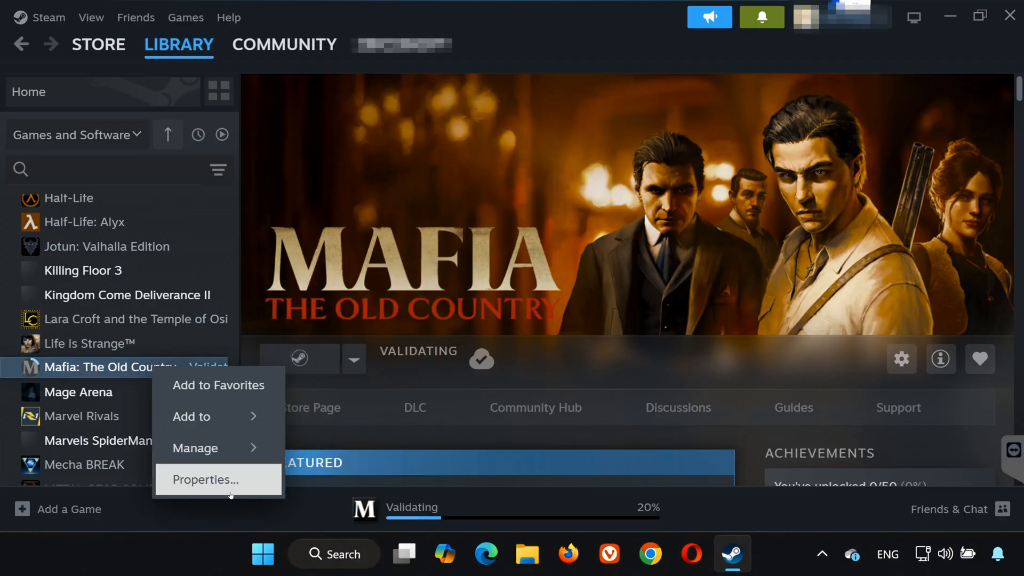
left_click(204, 479)
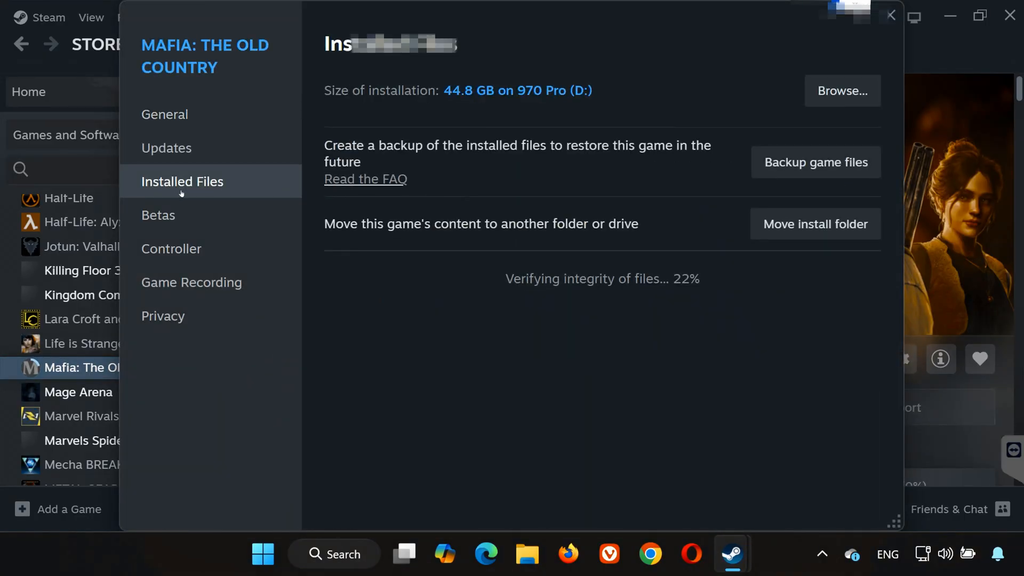
left_click(841, 90)
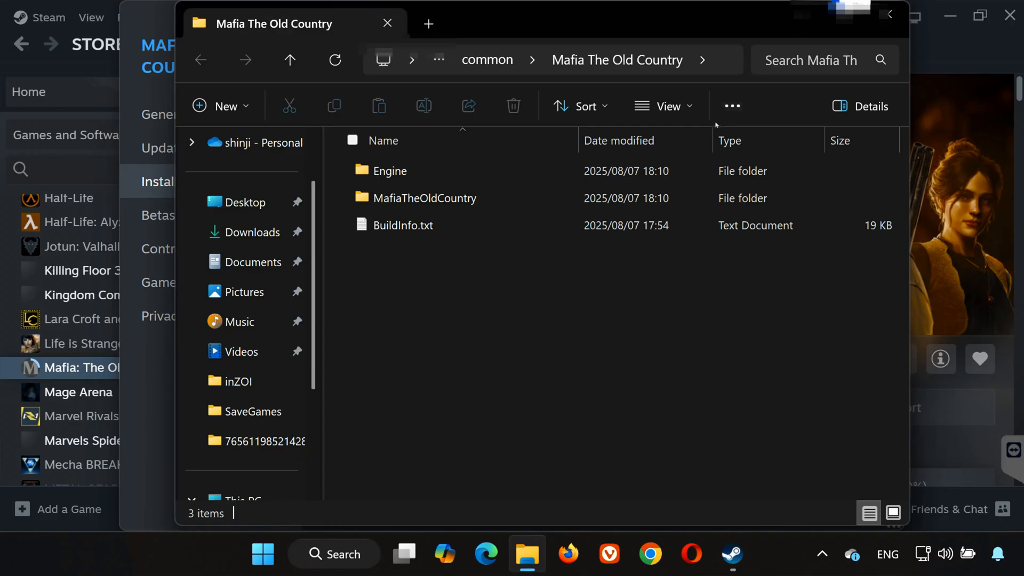
- Give MafiaTheOldCountry.exe in Binaries\Win64 Run as administrator and disabled fullscreen optimizations
double_click(425, 198)
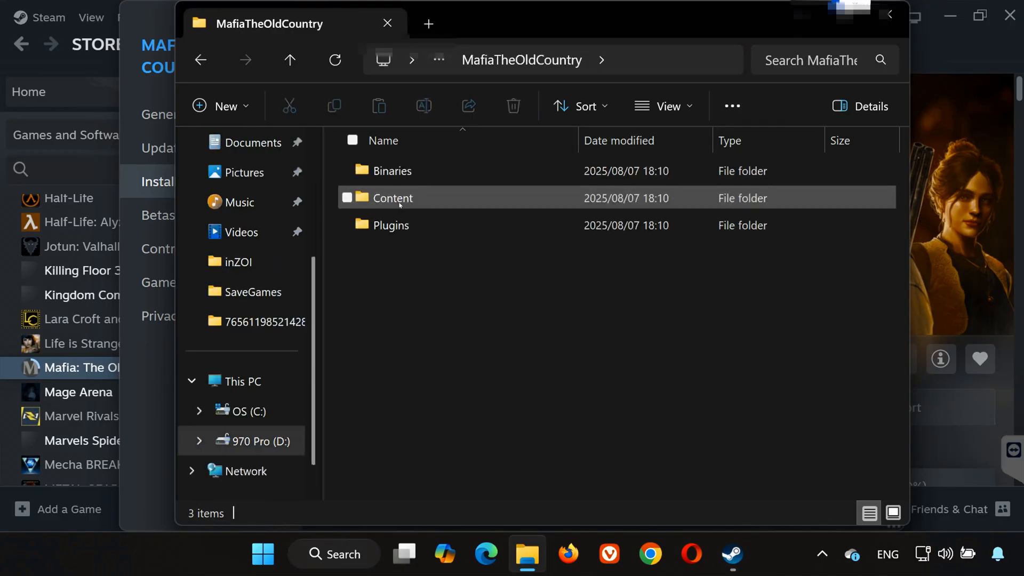
double_click(392, 171)
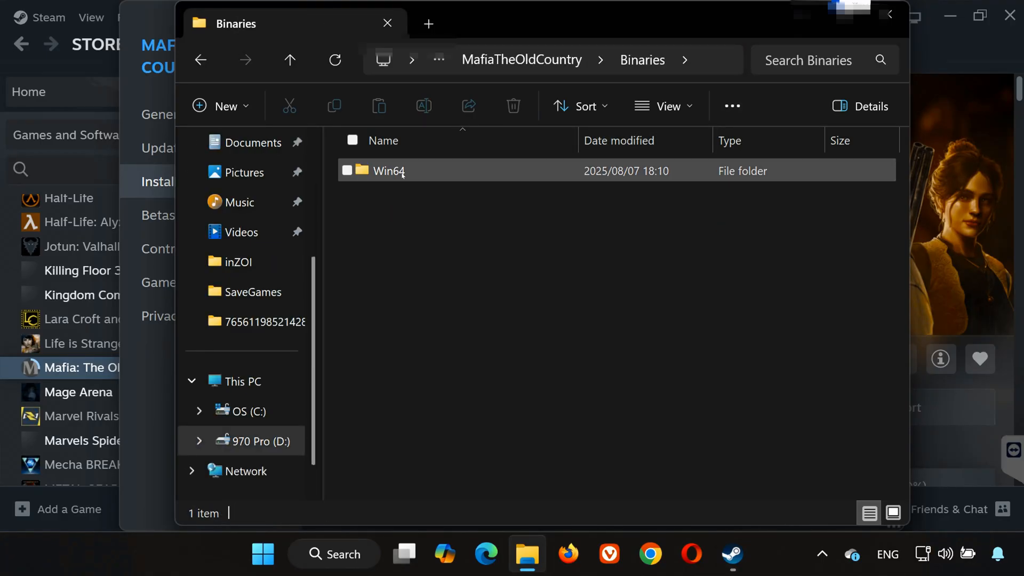
double_click(387, 170)
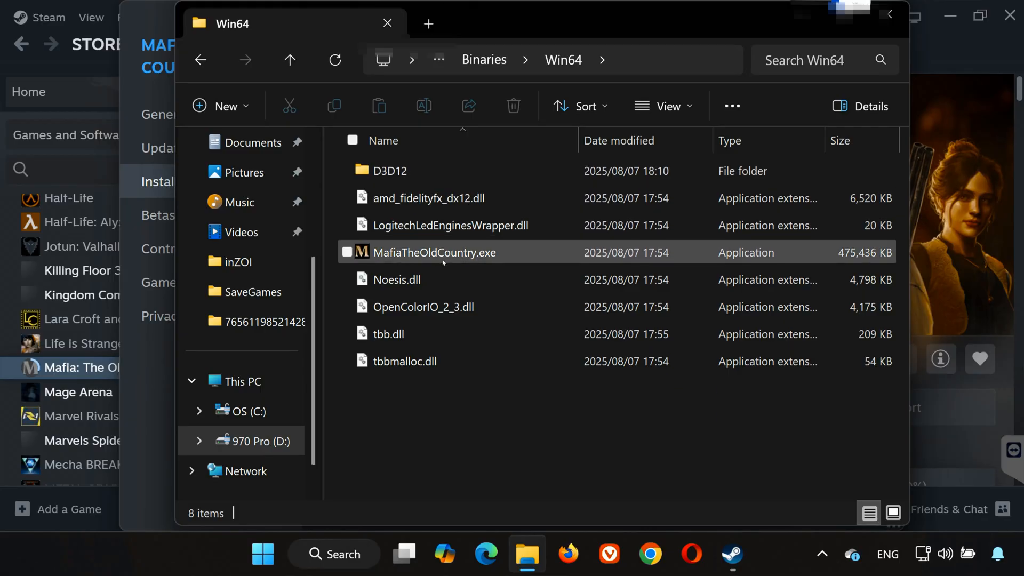
right_click(434, 252)
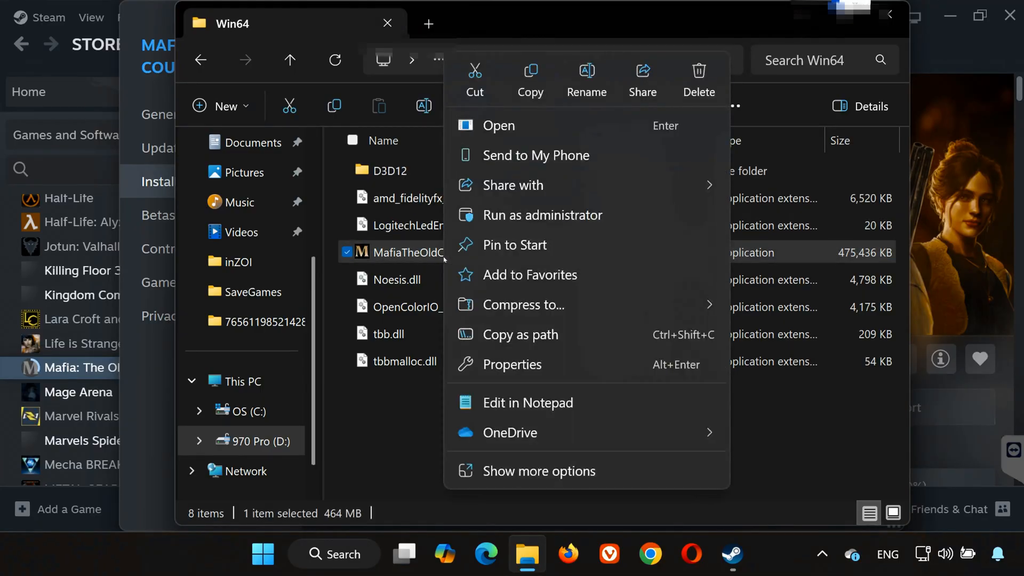
left_click(512, 364)
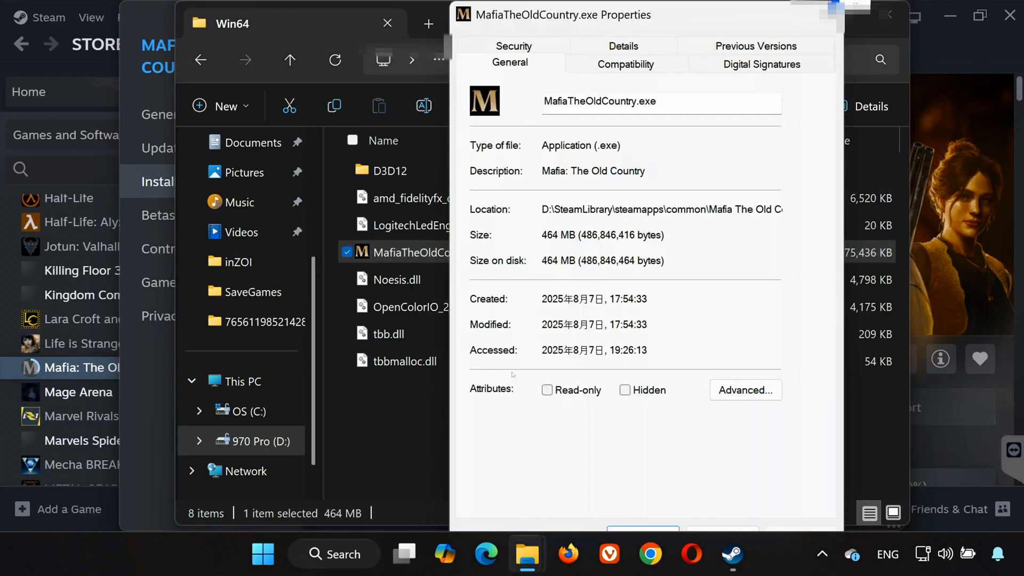
left_click(625, 64)
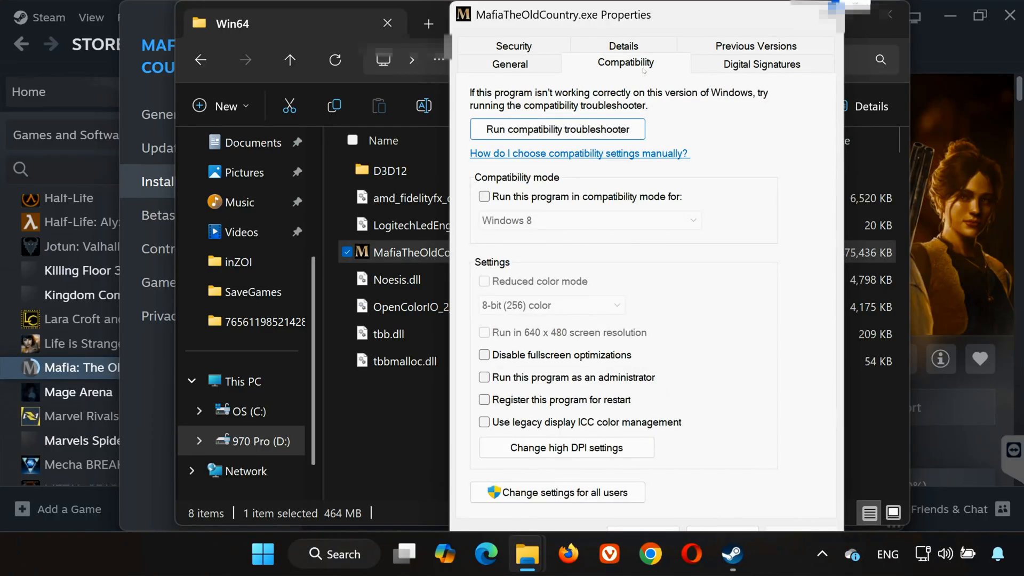
left_click(484, 377)
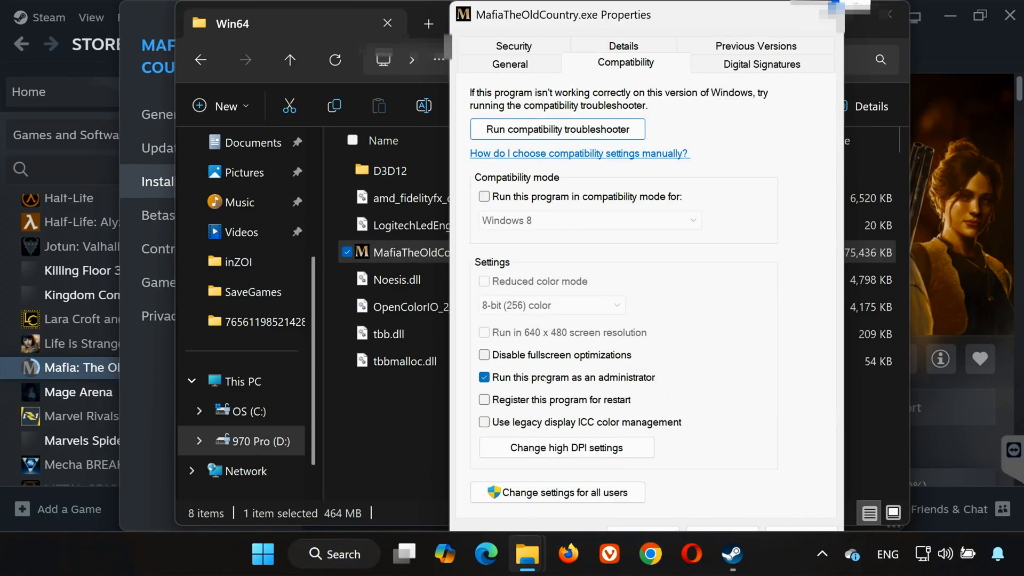
left_click(483, 354)
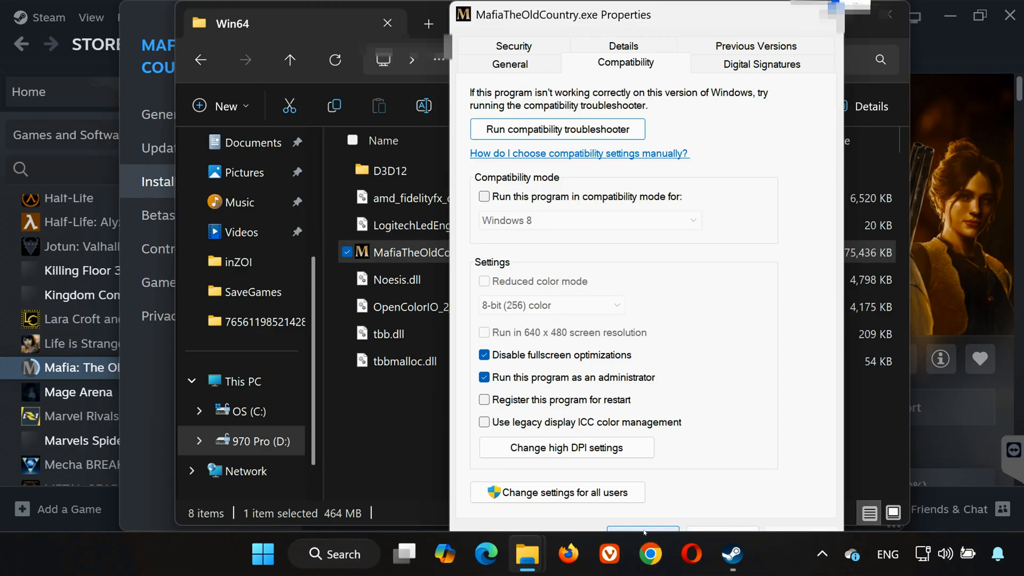
left_click(642, 529)
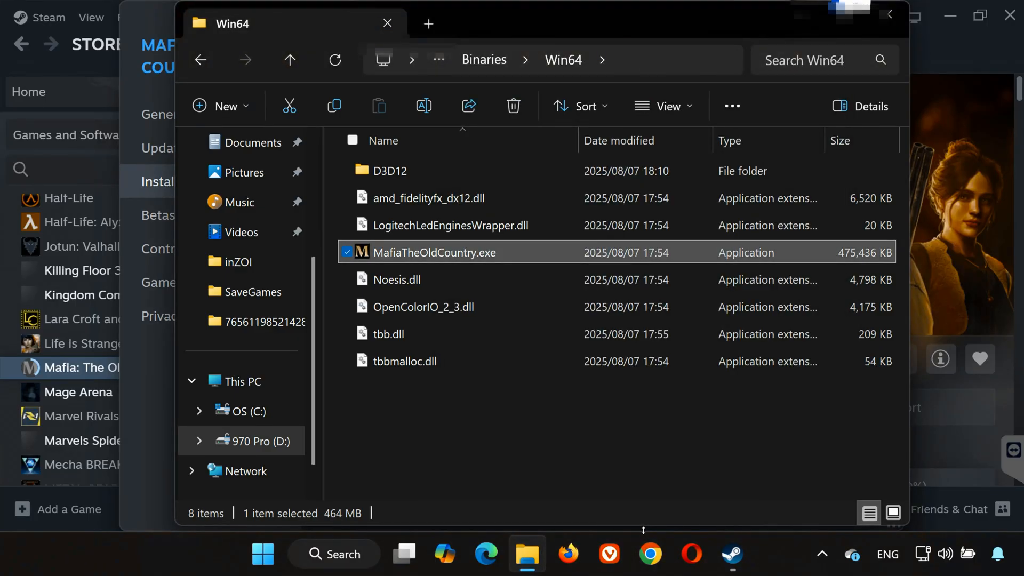
left_click(730, 555)
type("D")
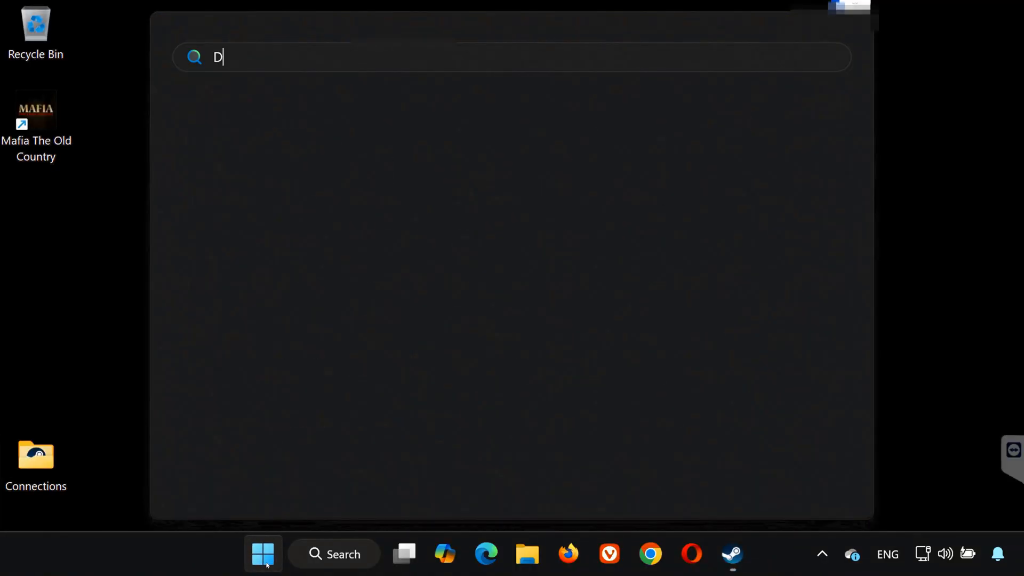
- Search automatically for an NVIDIA GeForce RTX 2060 Max-Q driver update and close the result
type("EVice Manager")
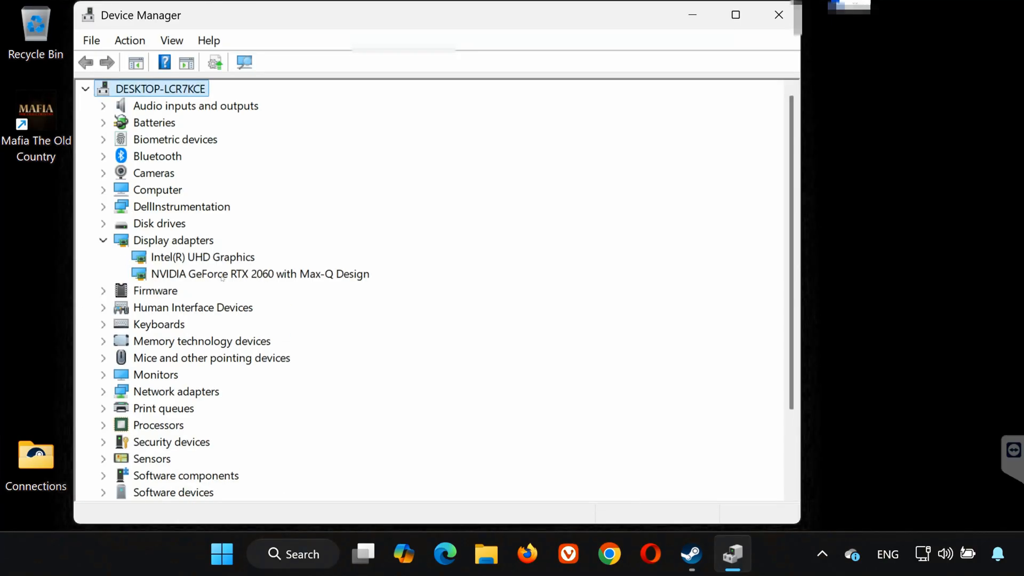
right_click(260, 274)
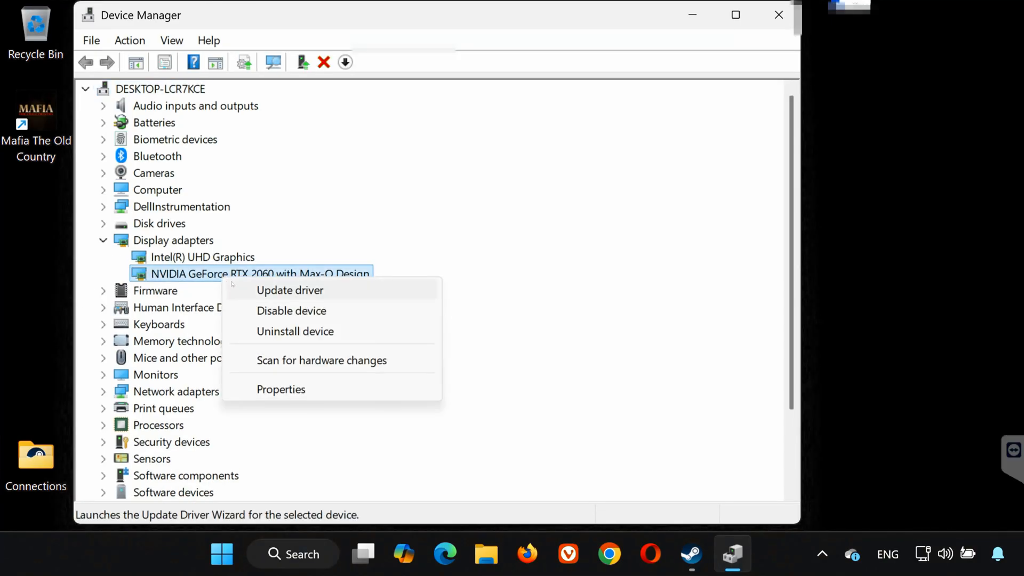
left_click(289, 290)
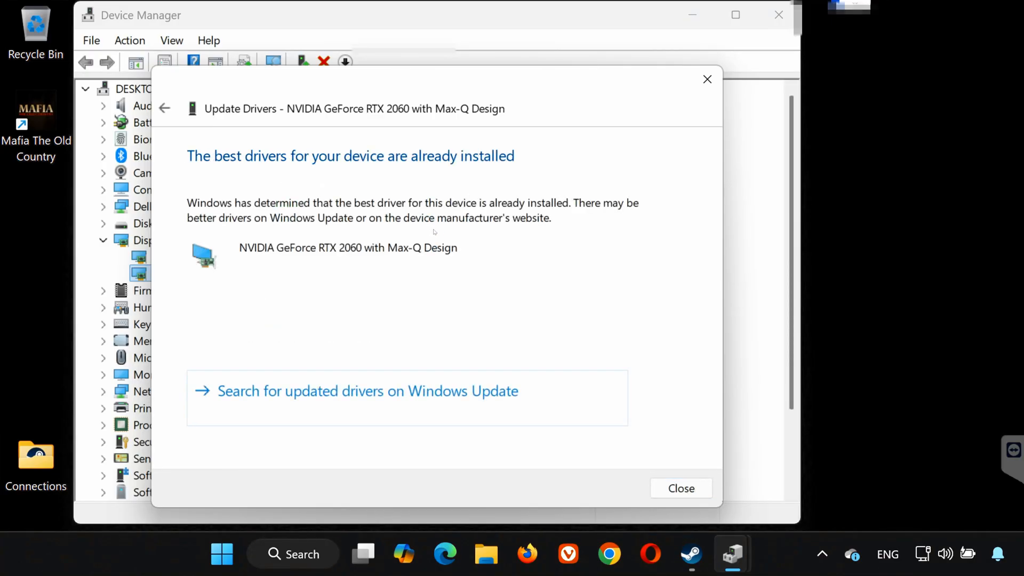
left_click(680, 488)
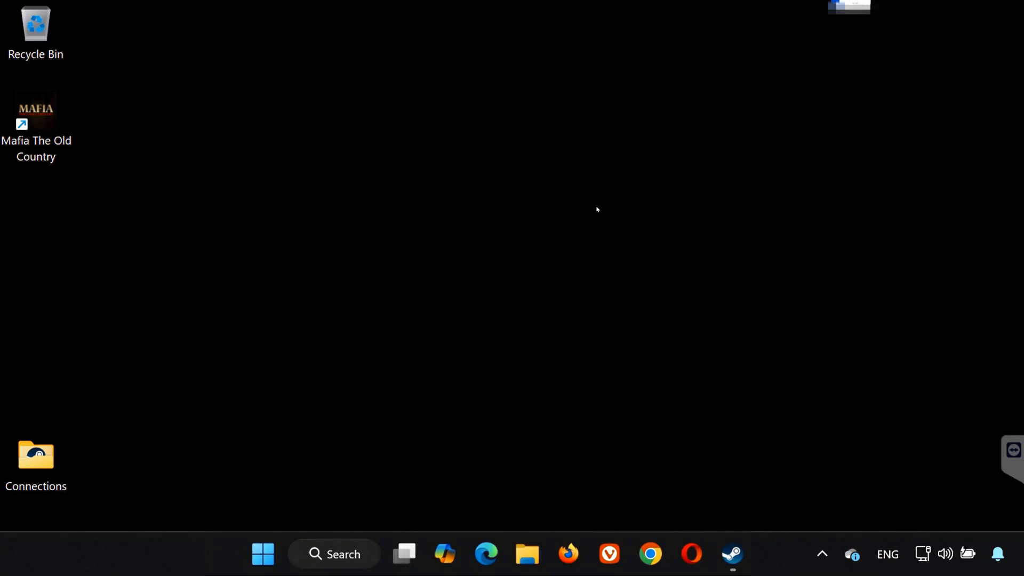
- Check NVIDIA App's Drivers page shows Game Ready Driver 580.88 installed, then close it
left_click(263, 554)
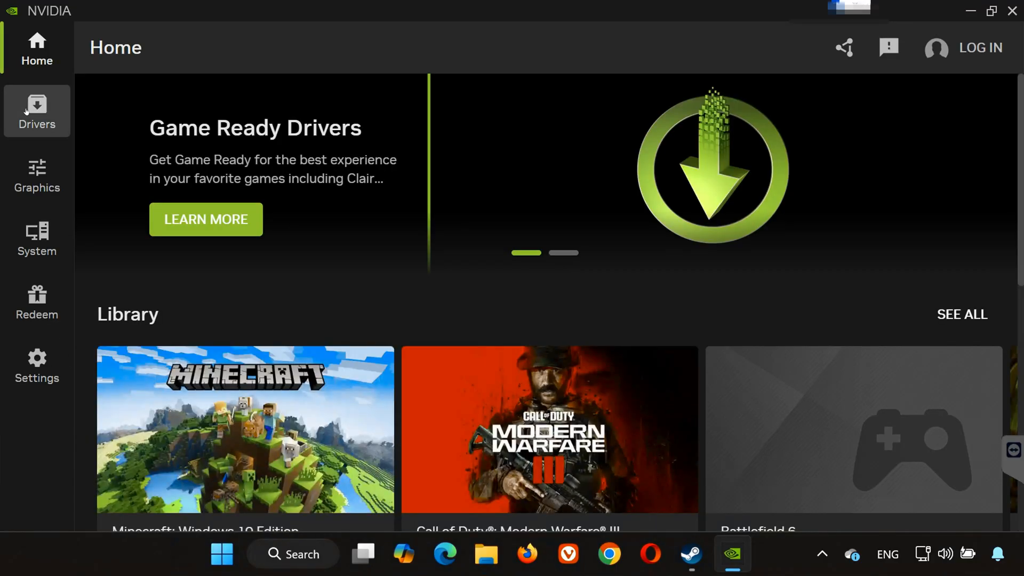
left_click(37, 111)
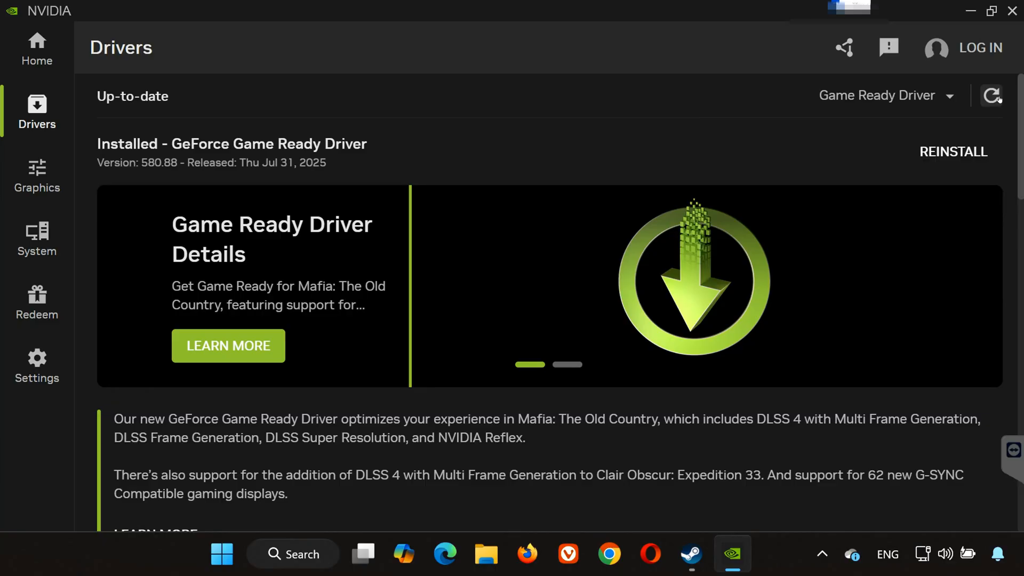
left_click(993, 95)
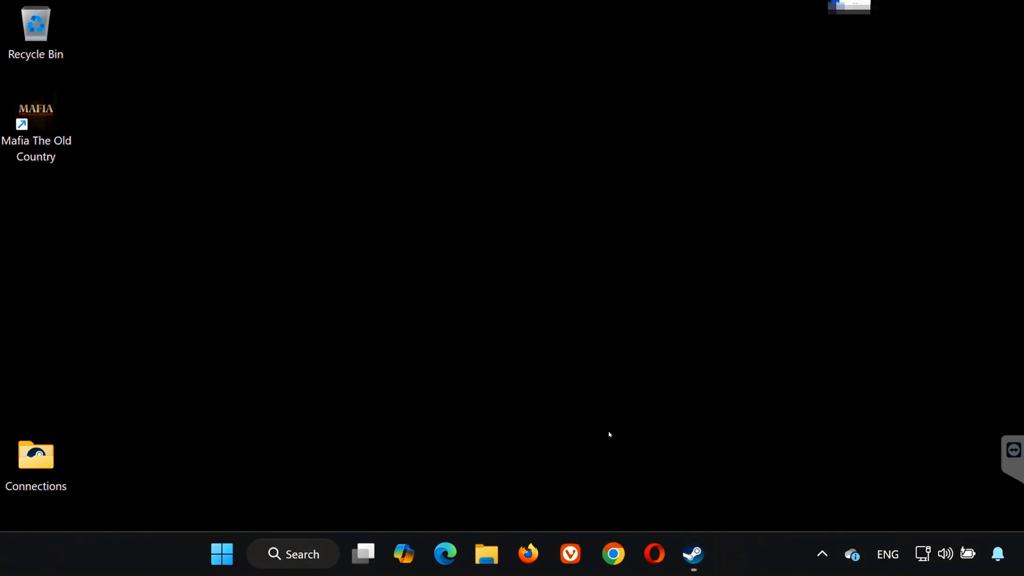
- Get the x86 and x64 VC_redist installers from Microsoft's Visual C++ downloads page
left_click(527, 554)
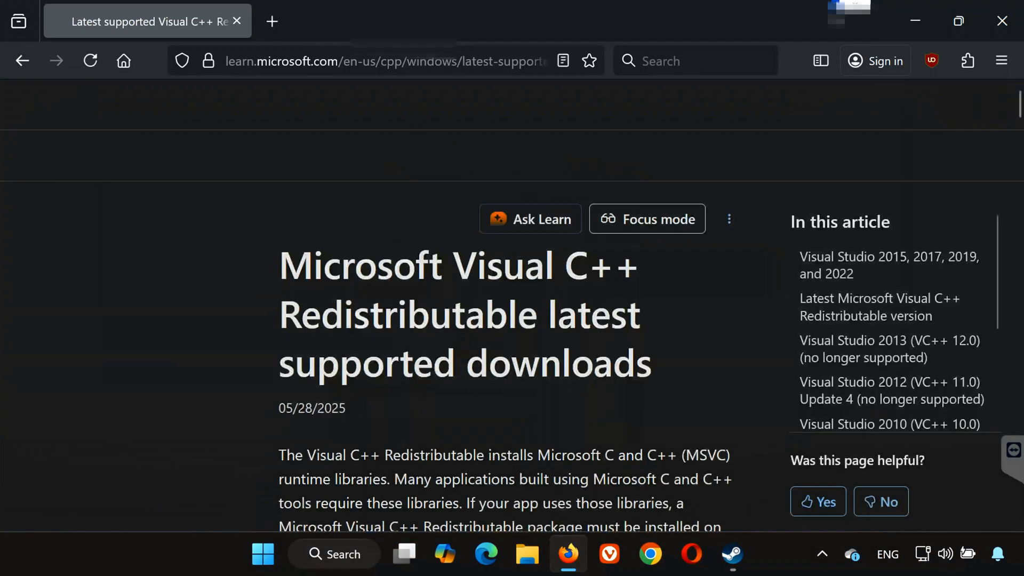
scroll("down", 3)
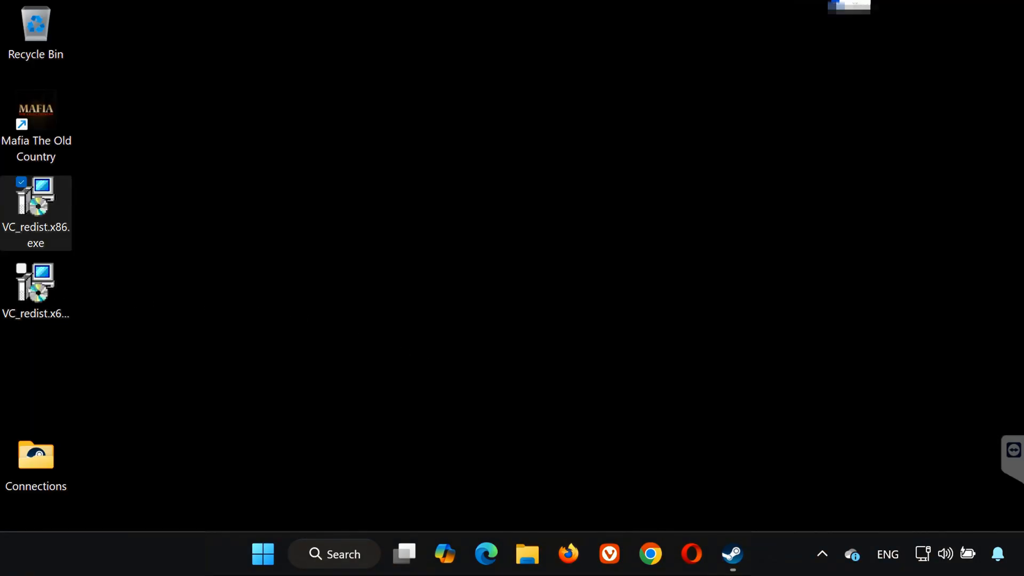
- Run VC_redist.x64.exe, accept the license, install, and approve the admin prompt
double_click(35, 285)
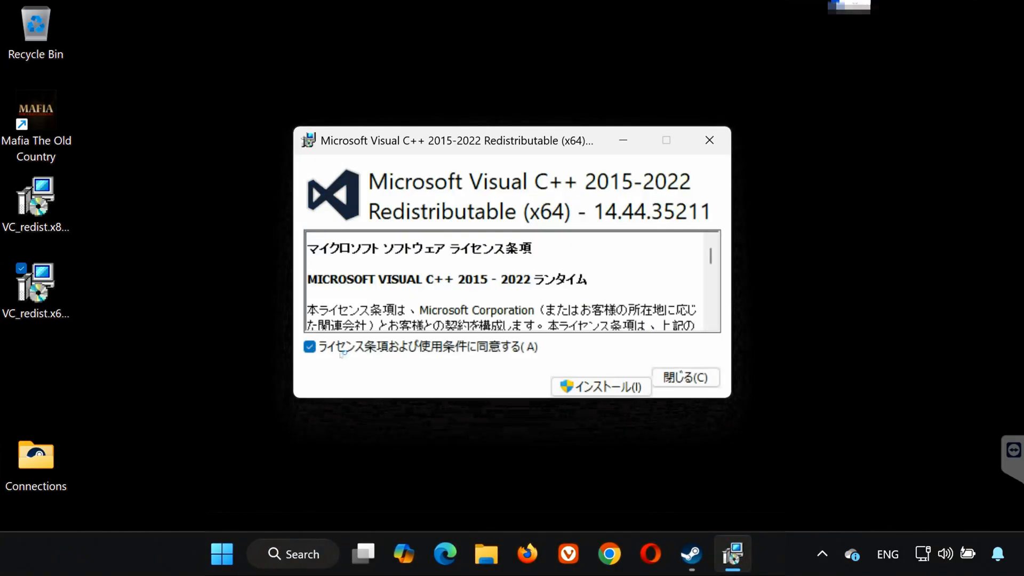
left_click(599, 386)
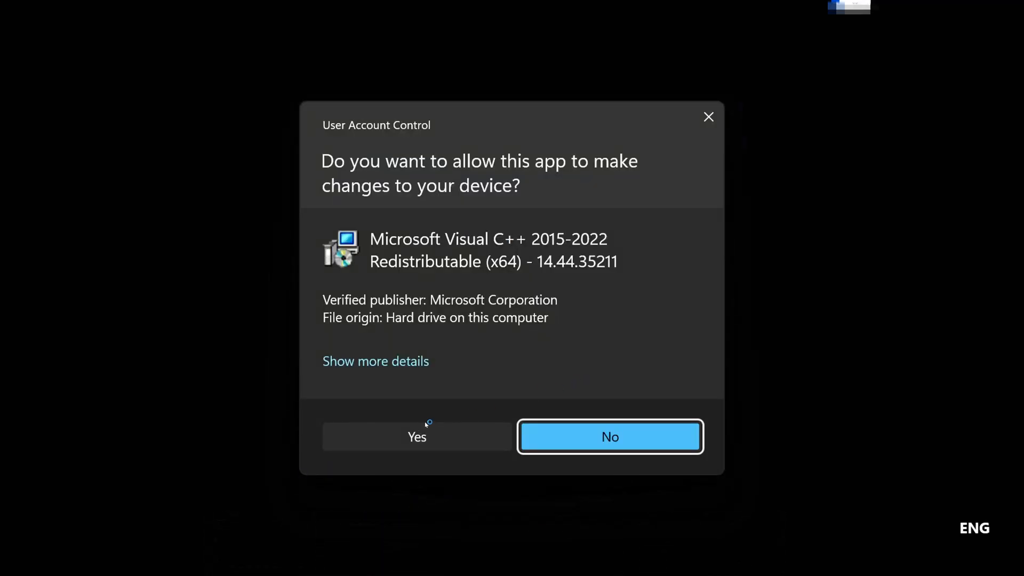
left_click(416, 436)
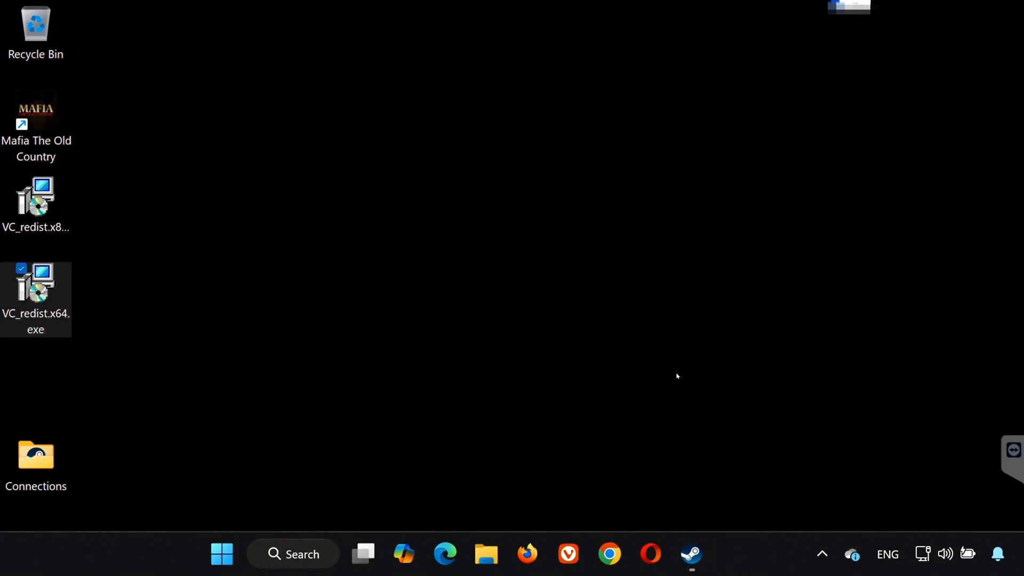
- Install VC_redist.x86.exe with admin approval, then launch Mafia: The Old Country from Steam
double_click(36, 196)
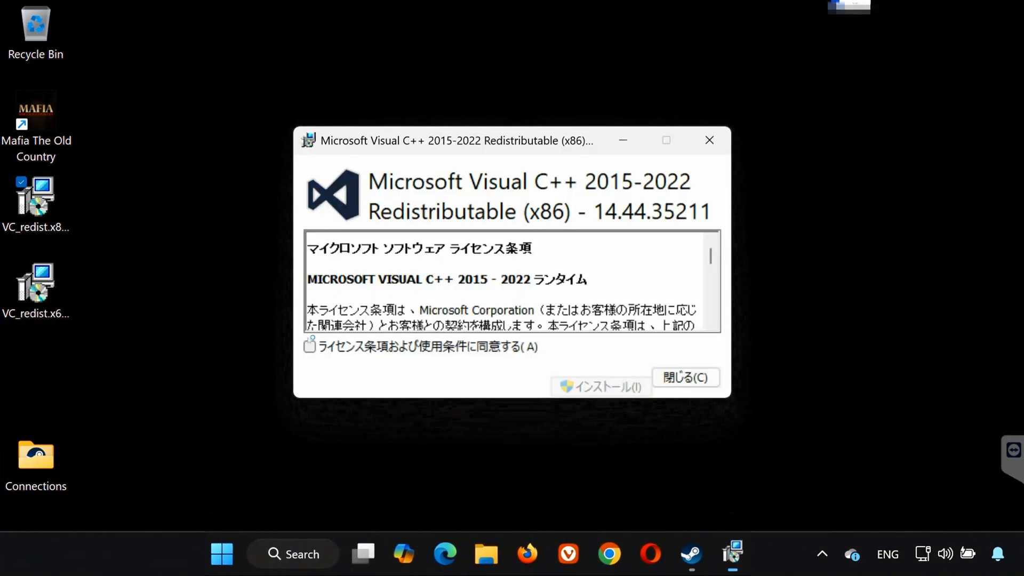
left_click(599, 386)
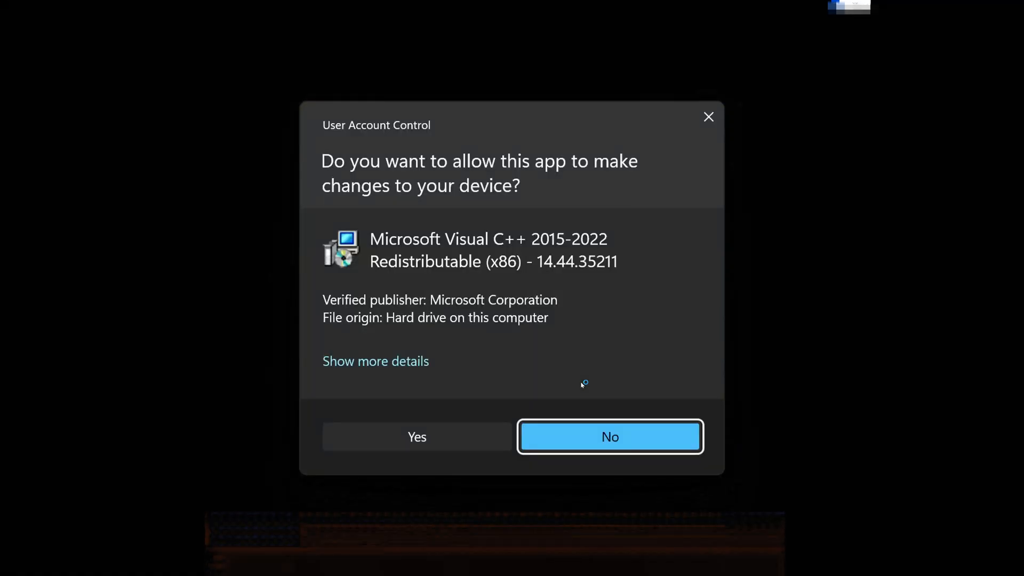
left_click(417, 436)
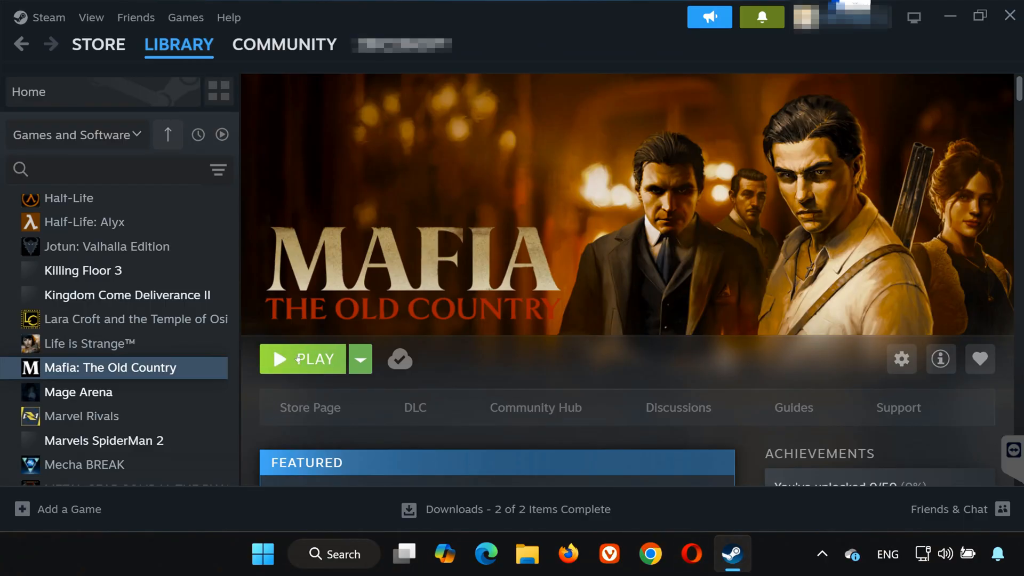
left_click(302, 359)
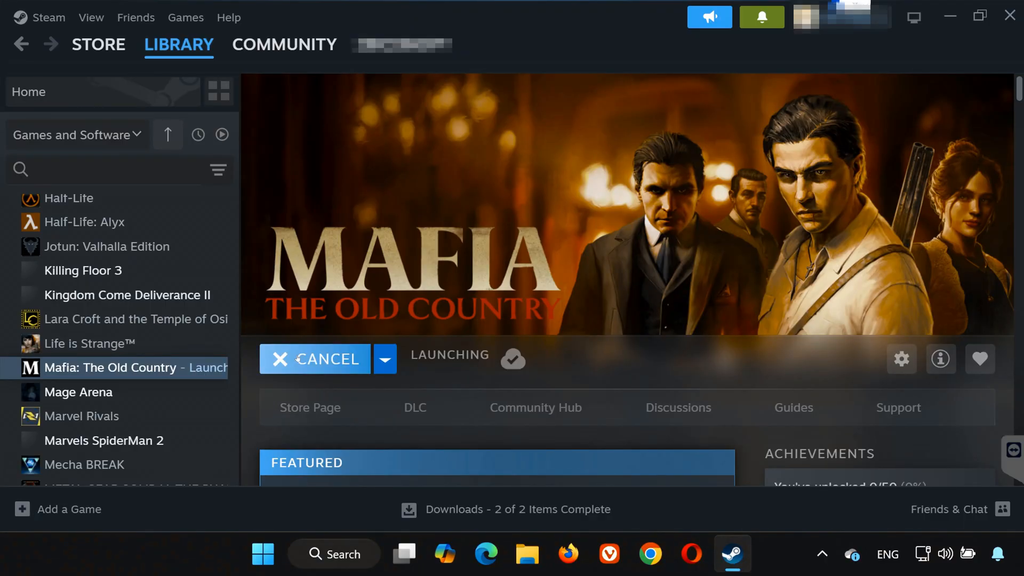